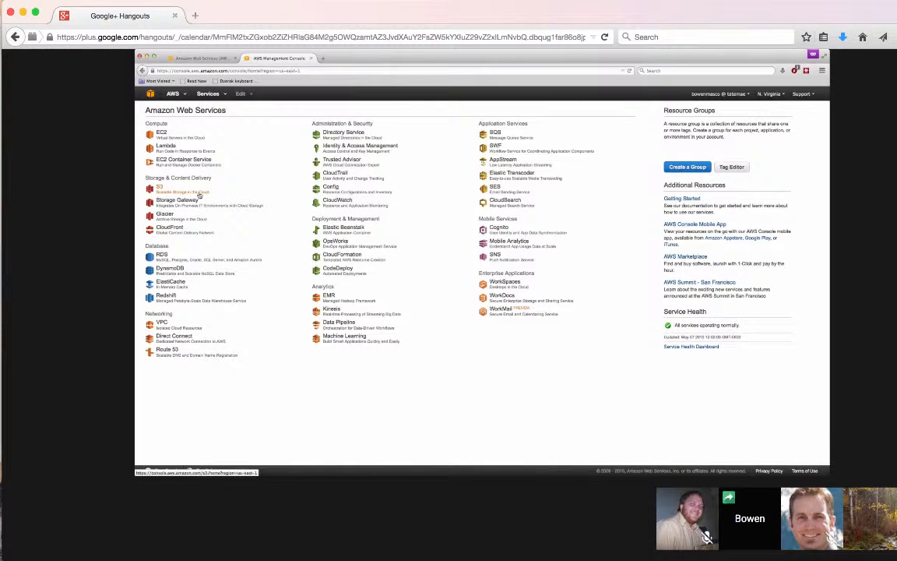
# Step: Open S3 from the AWS services page to list all 45 buckets
pyautogui.click(160, 187)
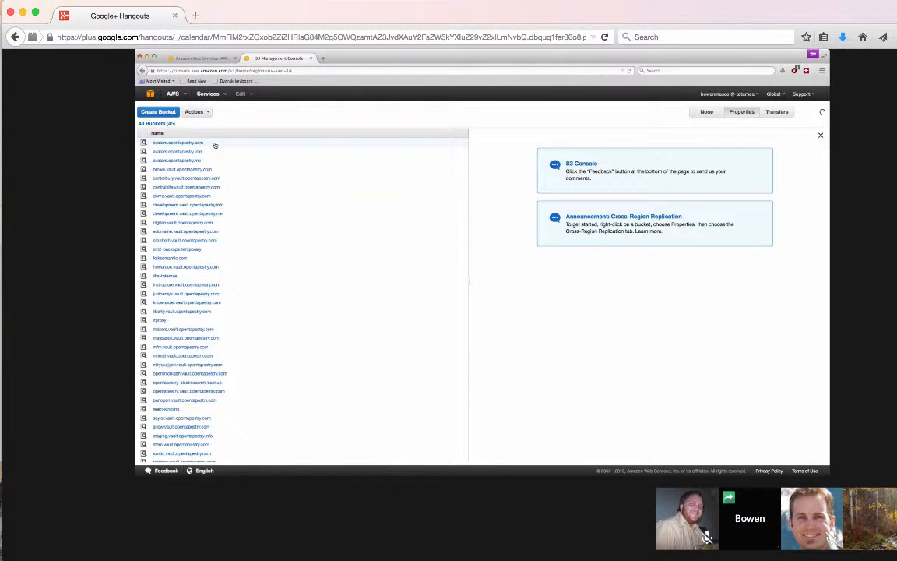
# Step: Show the avatars.opentapestry.com bucket's properties with the Permissions section expanded
pyautogui.click(177, 143)
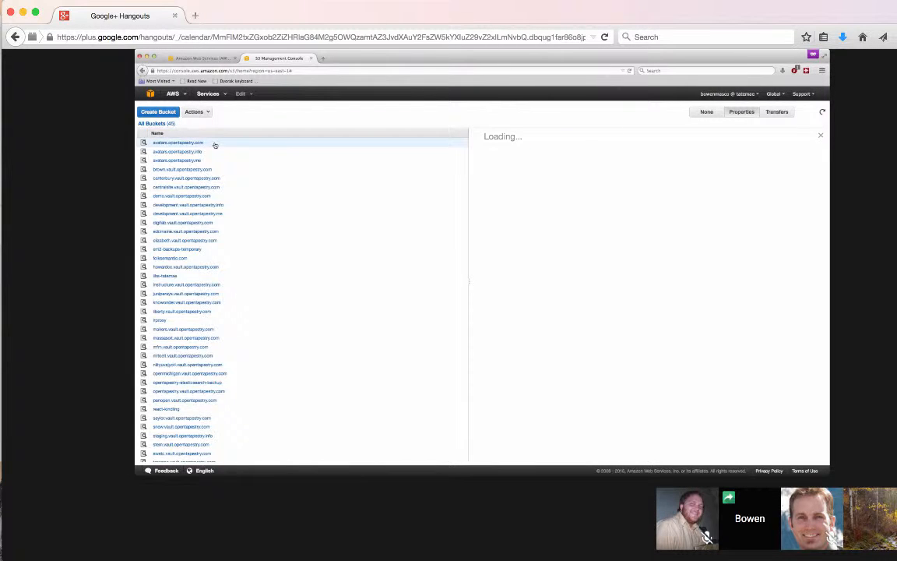
pyautogui.click(178, 143)
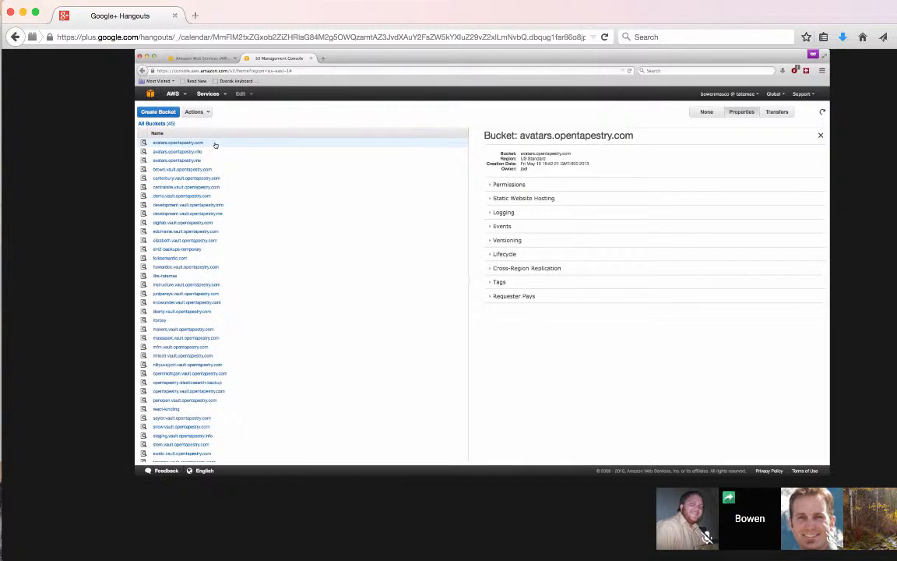
pyautogui.moveTo(738, 125)
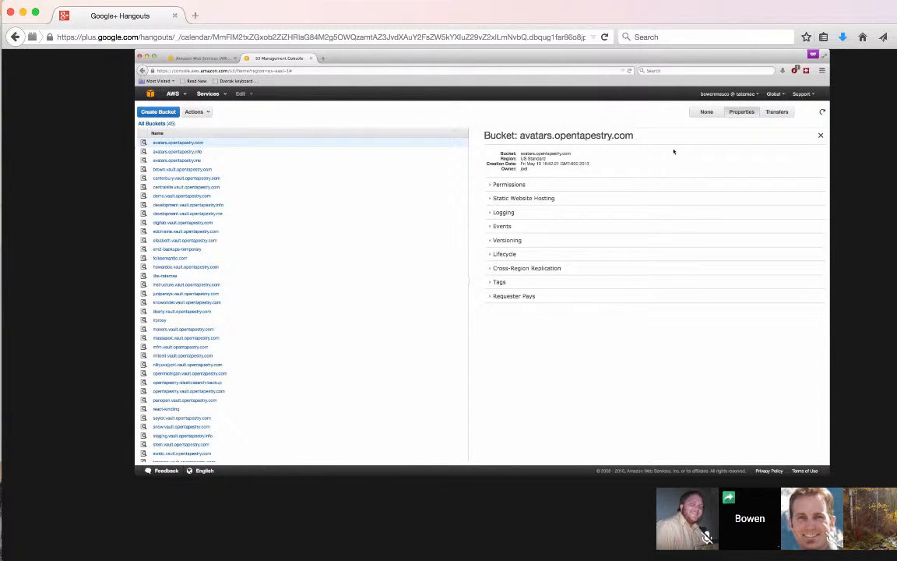
pyautogui.click(508, 184)
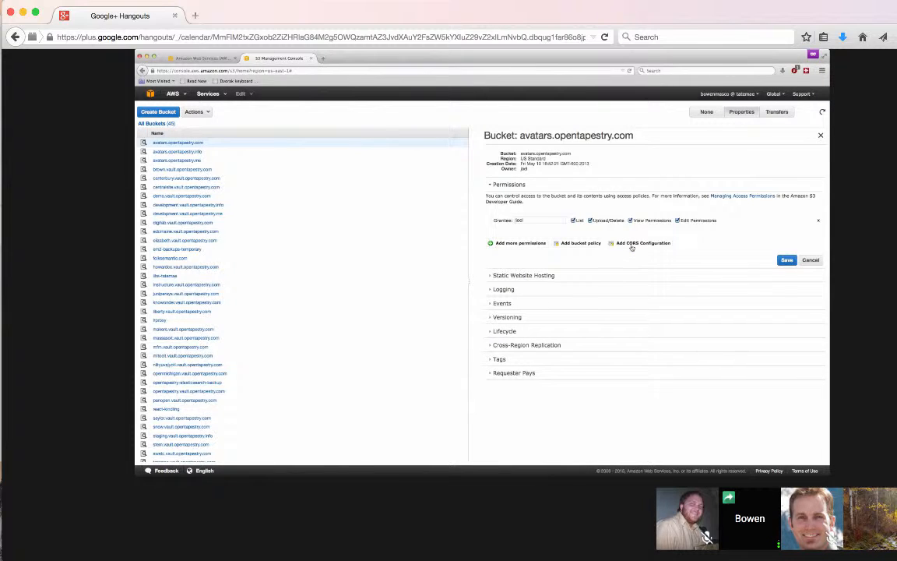
pyautogui.click(643, 243)
pyautogui.write('<AllowedMethod>POST</AllowedMethod>')
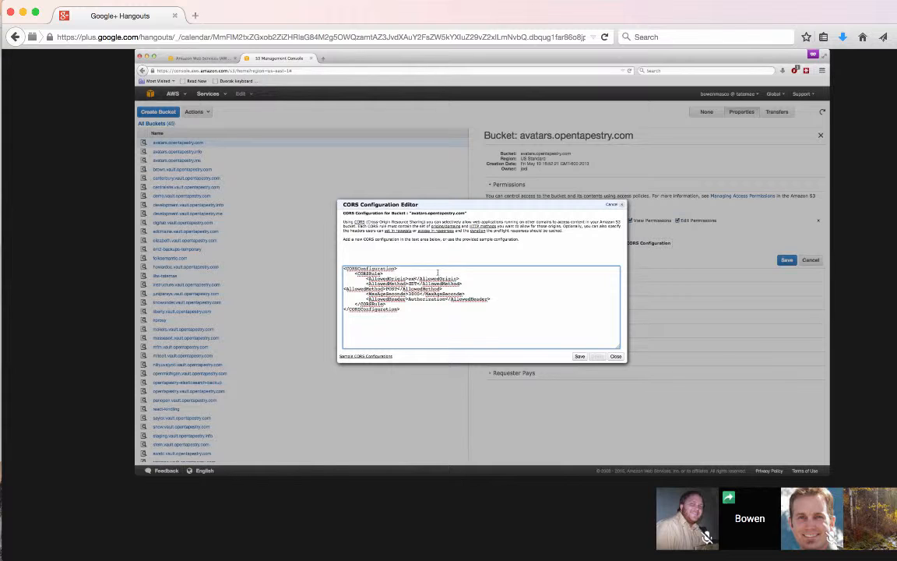
pyautogui.write('example.com')
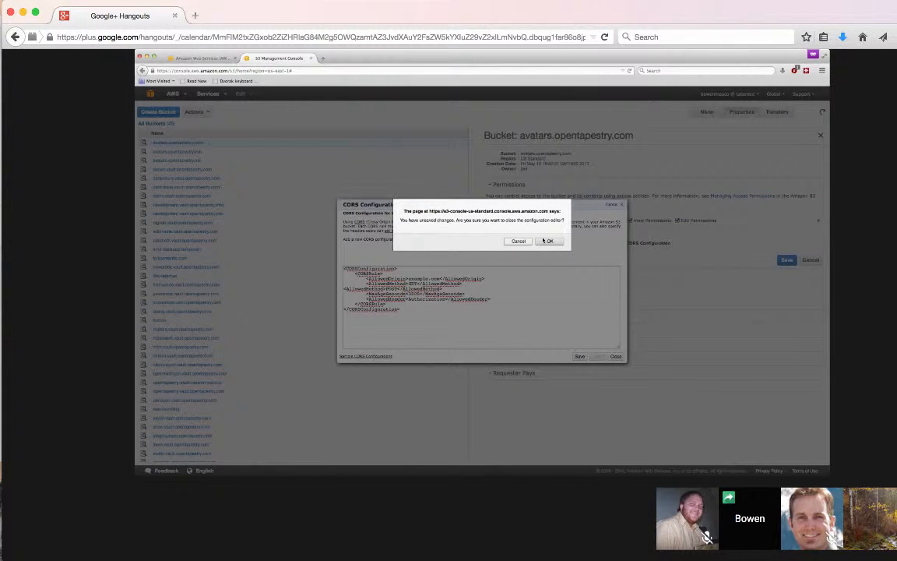
pyautogui.click(549, 241)
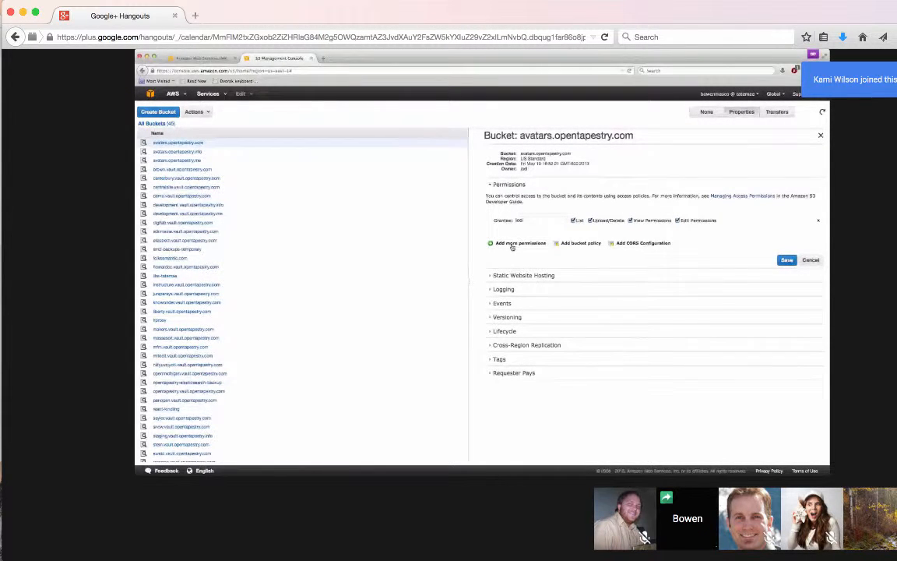
# Step: Add a grantee row for Authenticated Users and tick List
pyautogui.click(520, 243)
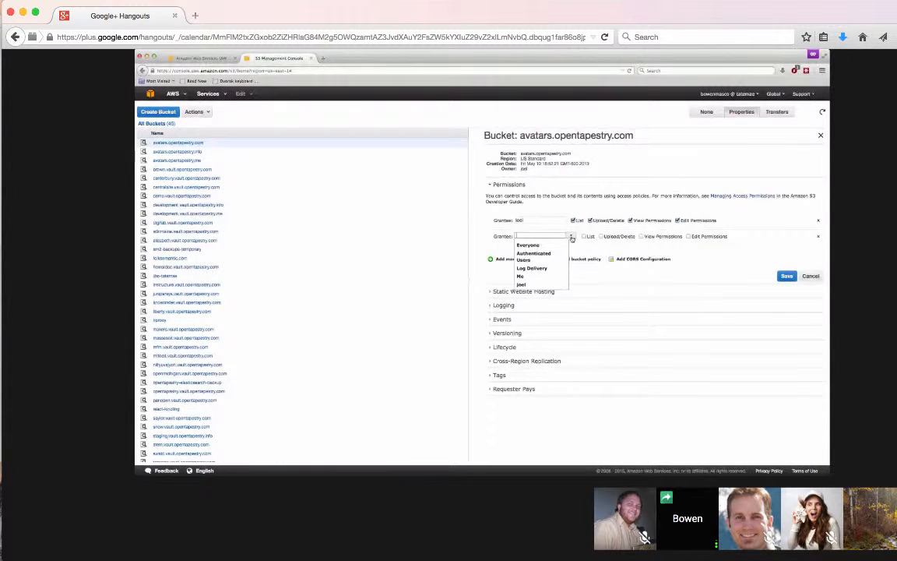
pyautogui.click(570, 237)
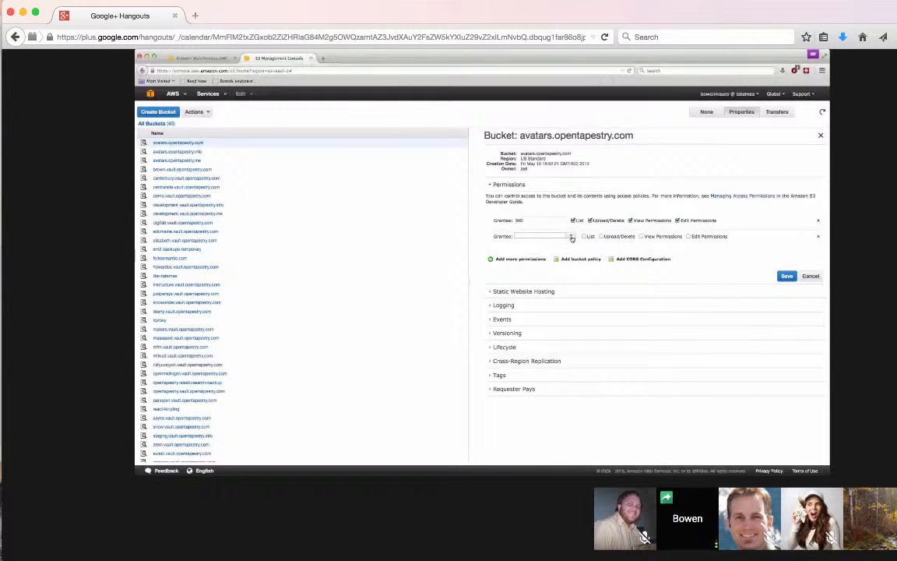
pyautogui.click(539, 236)
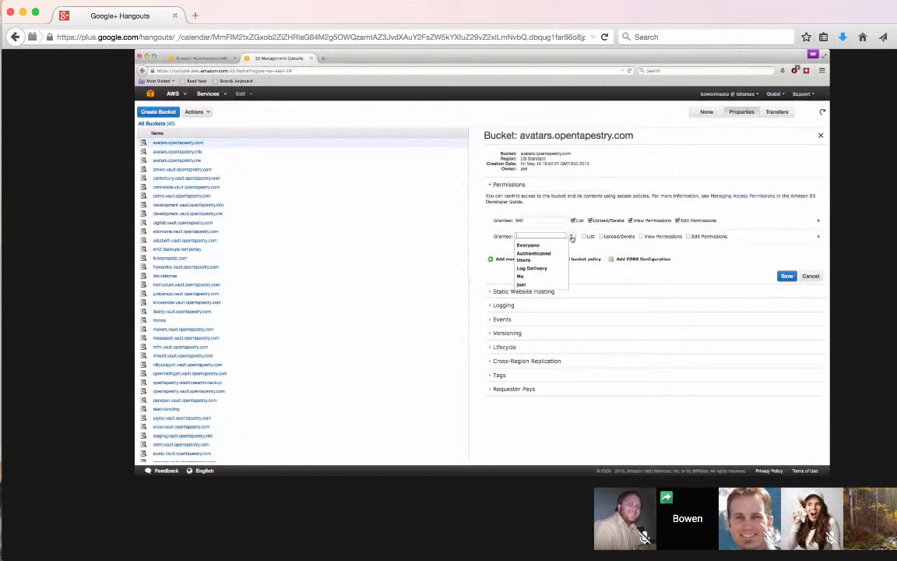
pyautogui.click(528, 245)
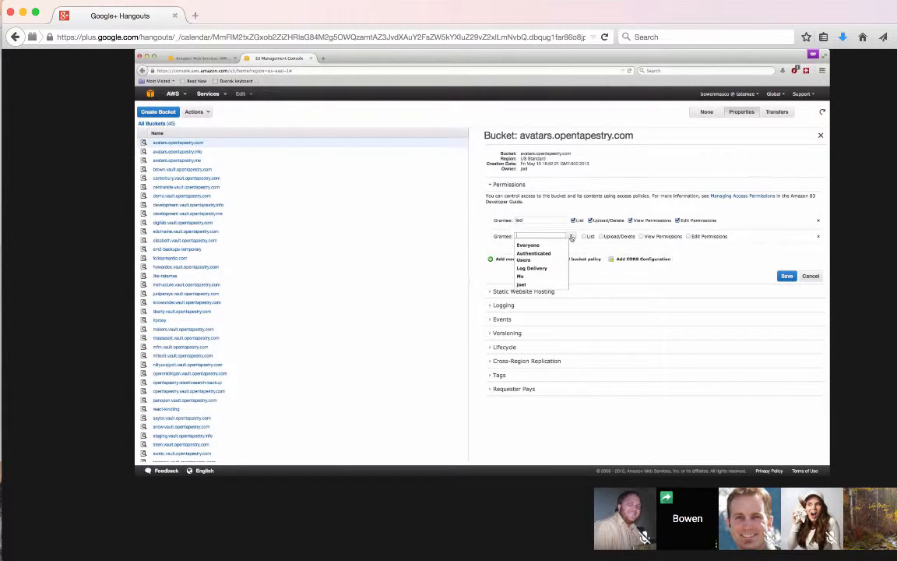
pyautogui.click(528, 244)
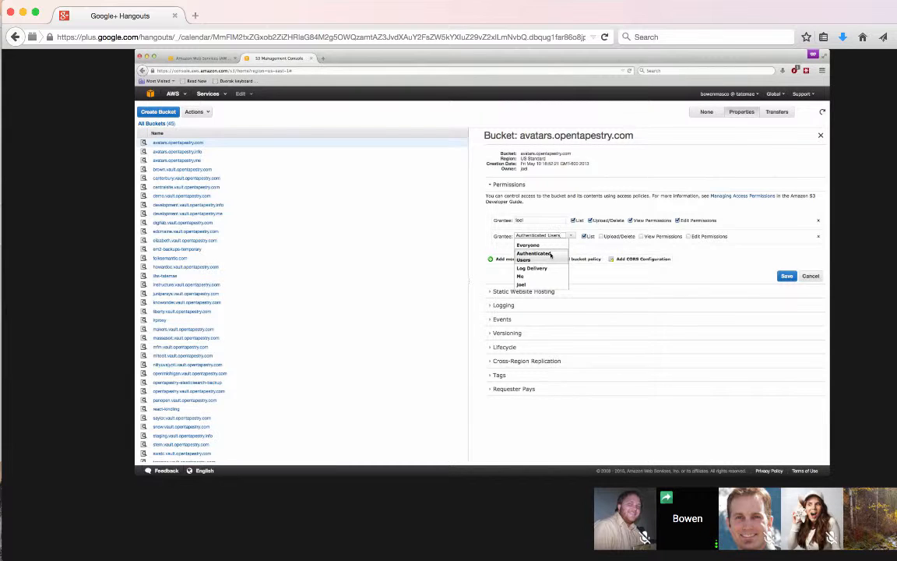
pyautogui.click(537, 252)
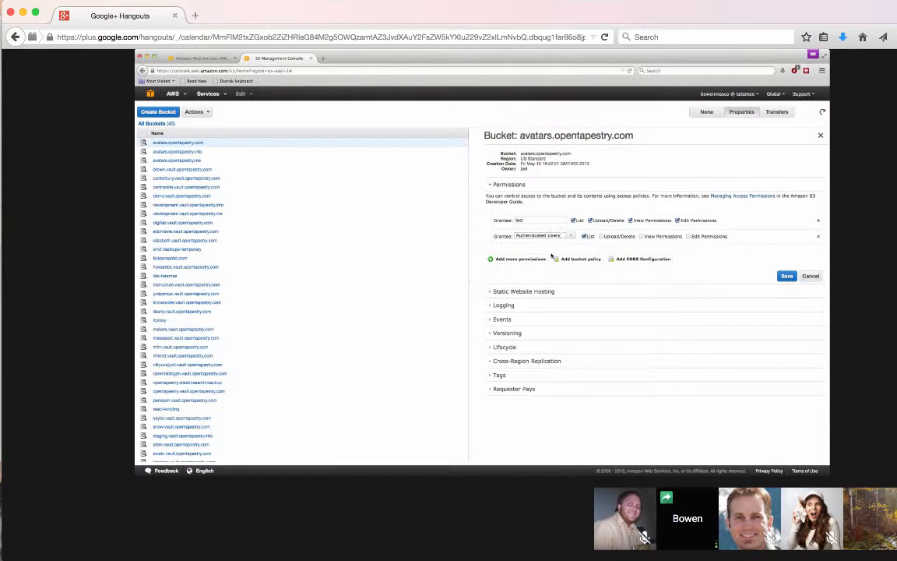
pyautogui.click(585, 236)
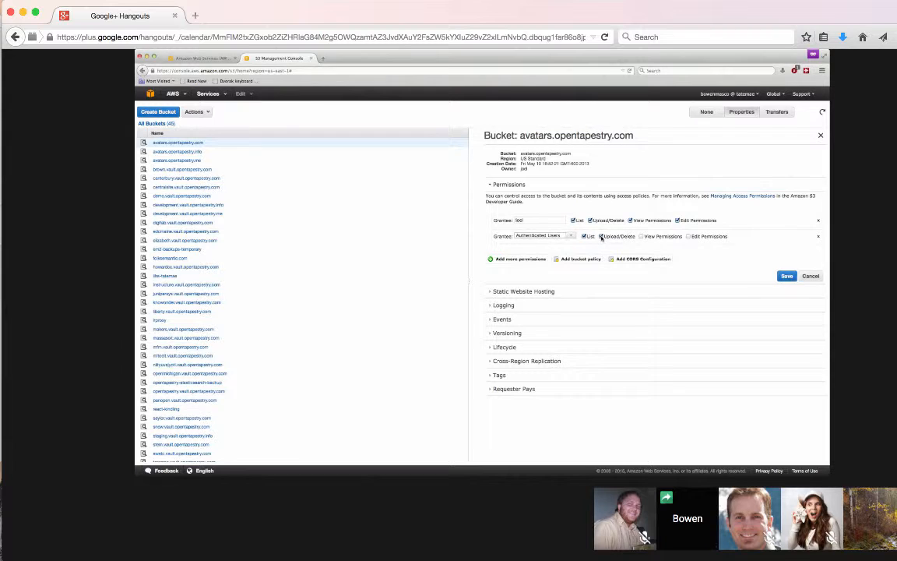
# Step: Tick Upload/Delete for the Authenticated Users grantee
pyautogui.click(585, 236)
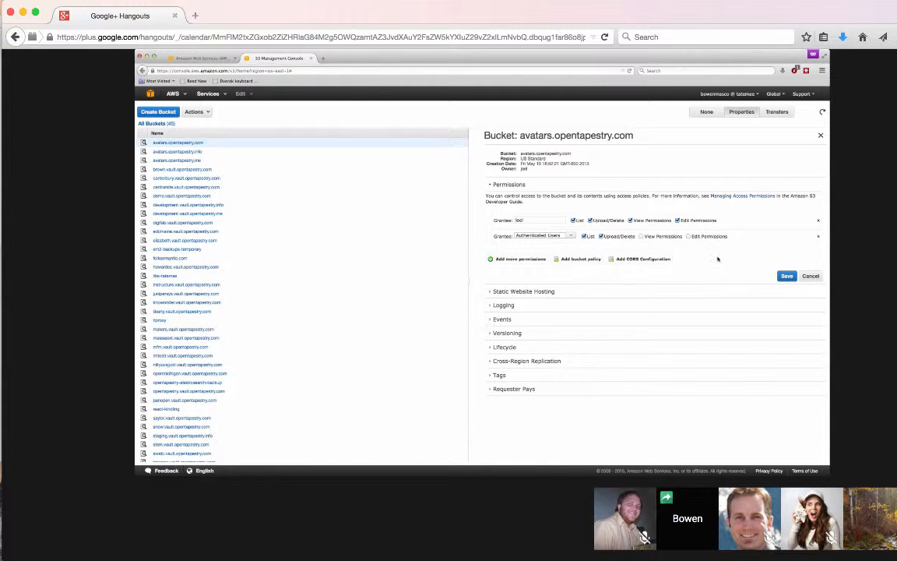
# Step: Open the Sample CORS Configurations documentation from the bucket's CORS configuration editor
pyautogui.click(643, 259)
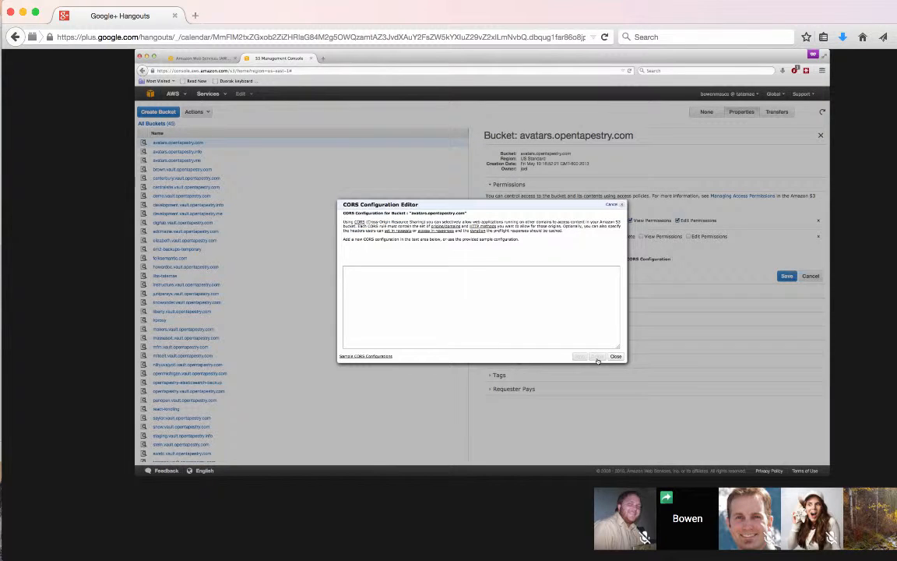
pyautogui.click(480, 306)
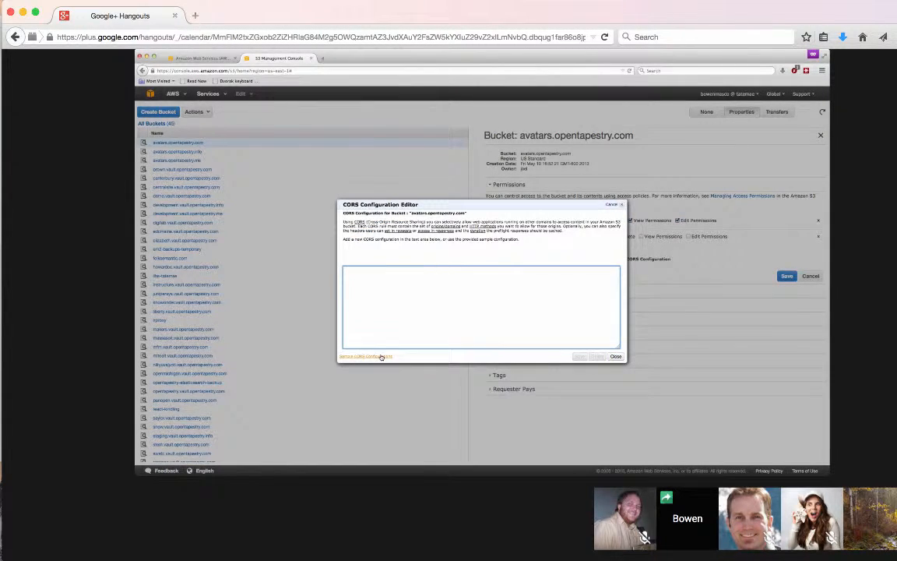
pyautogui.click(365, 356)
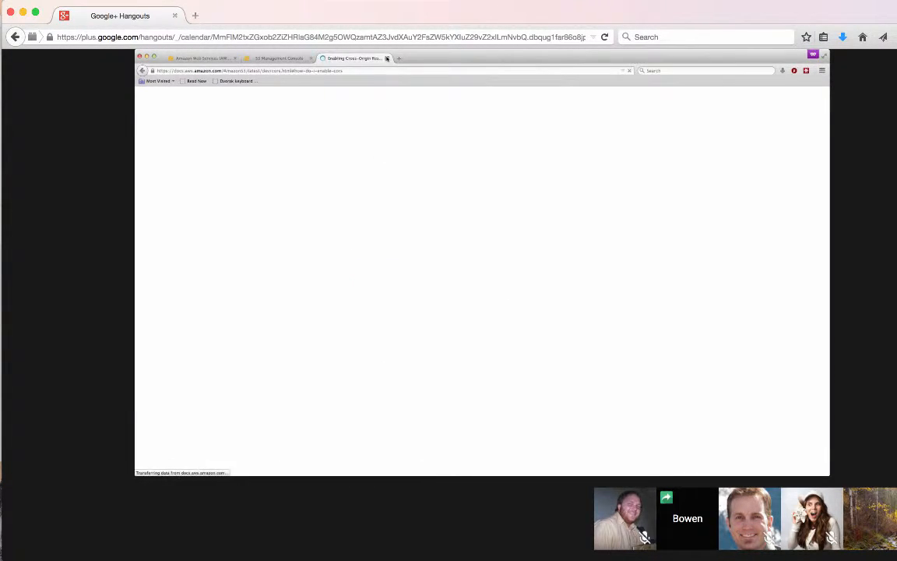